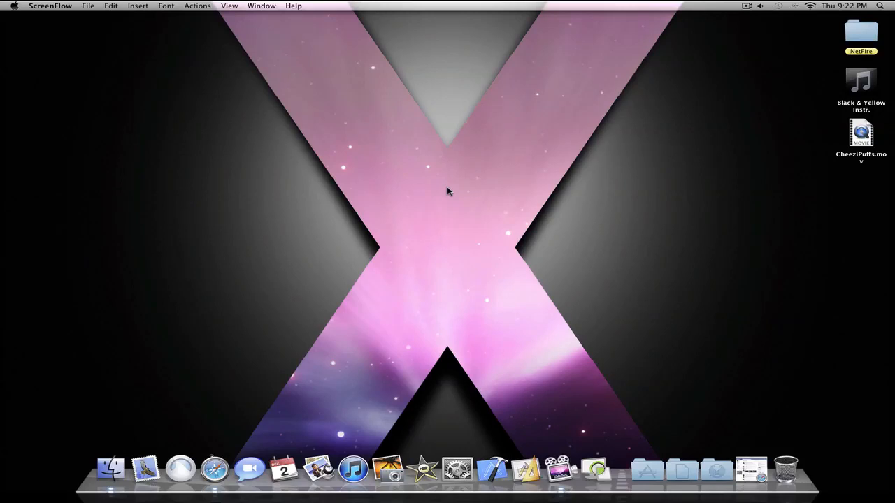
{"action": "mouse_move", "coordinate": [552, 203]}
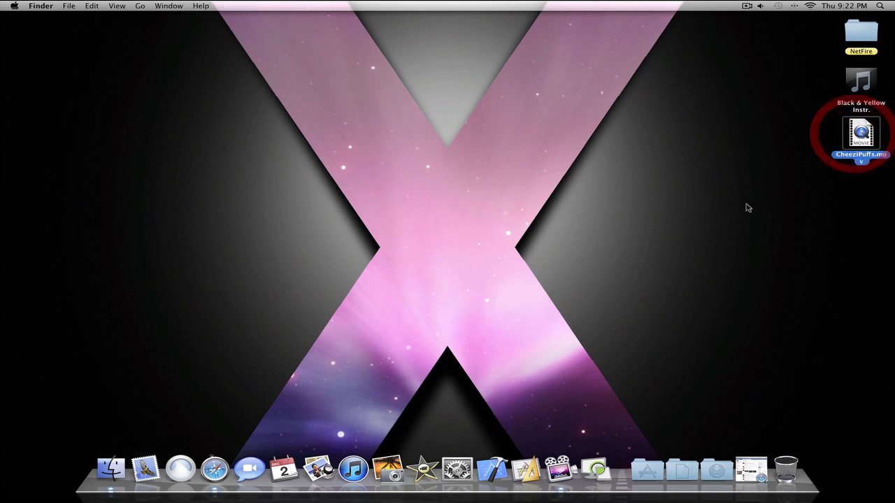
{"action": "mouse_move", "coordinate": [510, 428]}
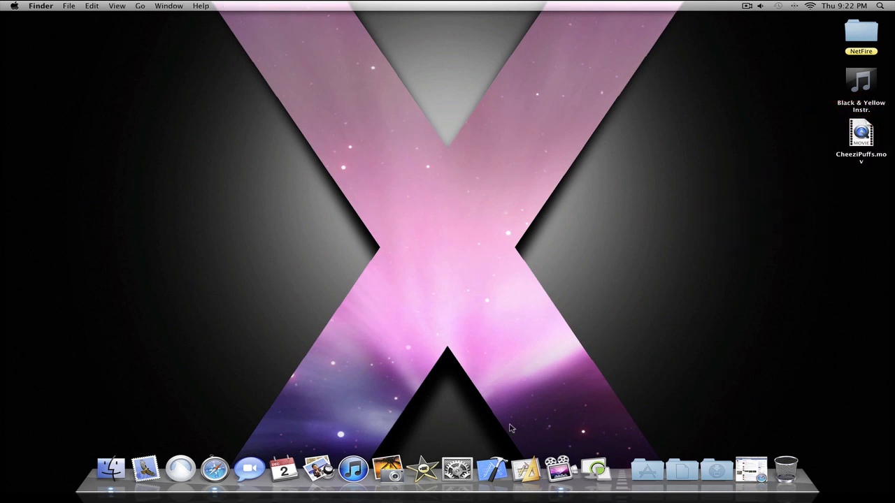
{"action": "mouse_move", "coordinate": [533, 399]}
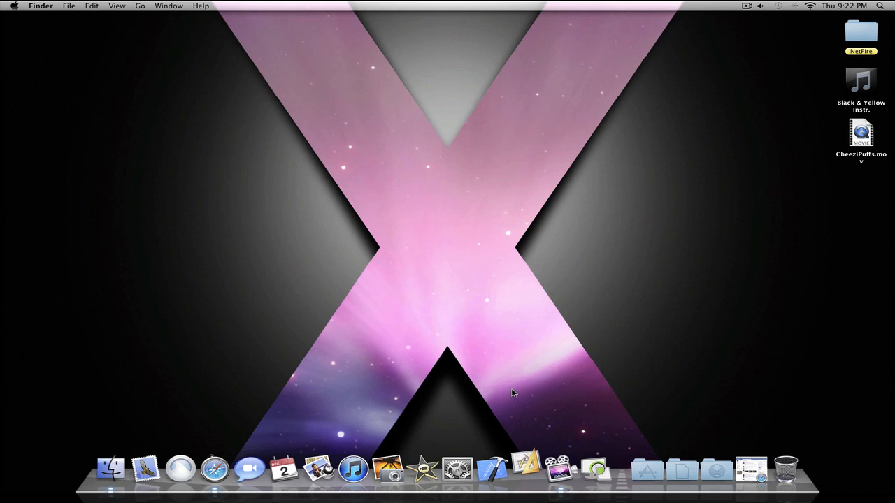
- Launch Interface Builder and create a new document from the Cocoa Window template
{"action": "left_click", "coordinate": [526, 468]}
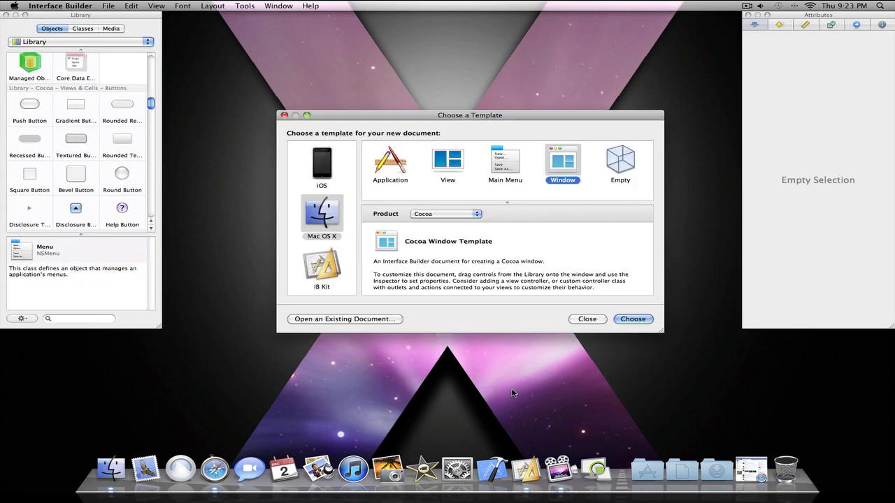
{"action": "mouse_move", "coordinate": [551, 169]}
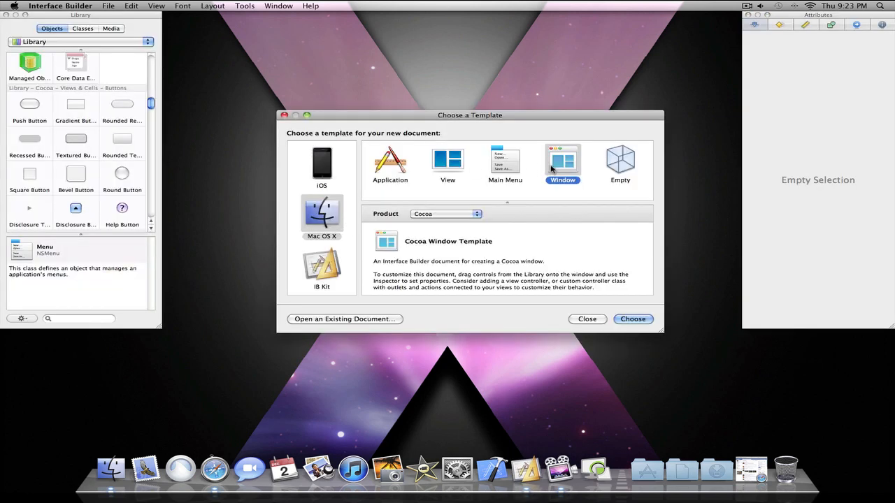
{"action": "left_click", "coordinate": [389, 164]}
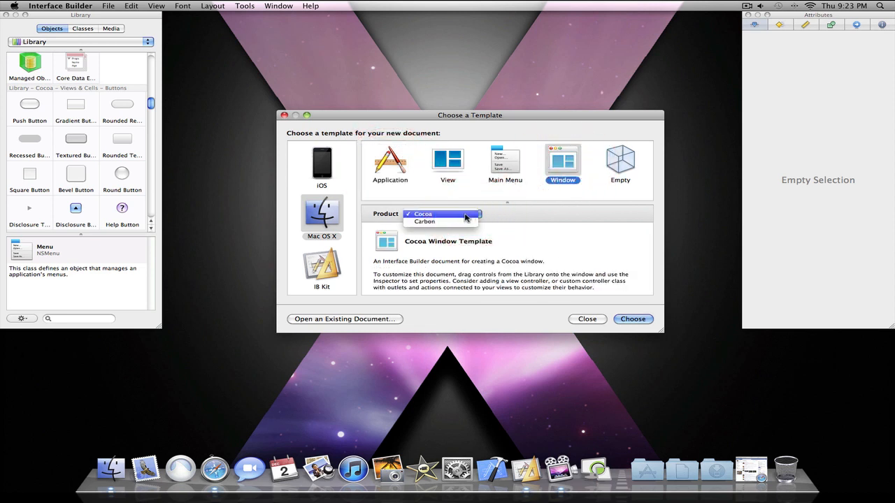
{"action": "left_click", "coordinate": [423, 213]}
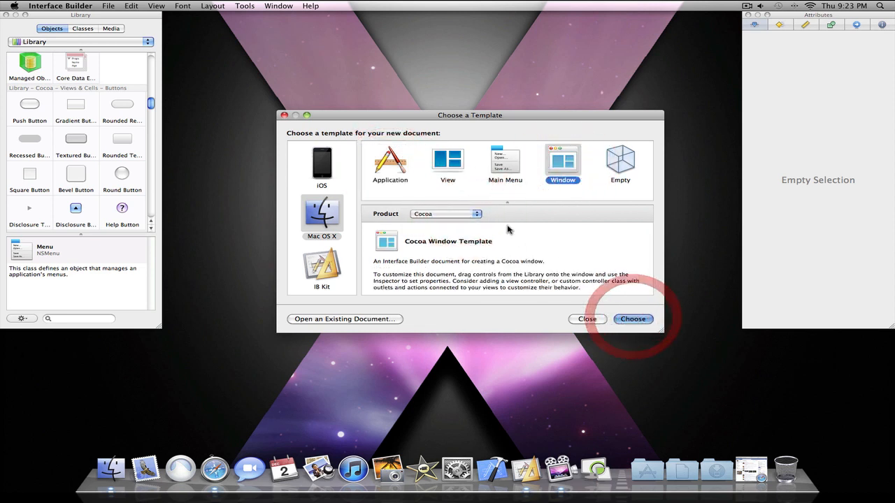
{"action": "left_click", "coordinate": [633, 319]}
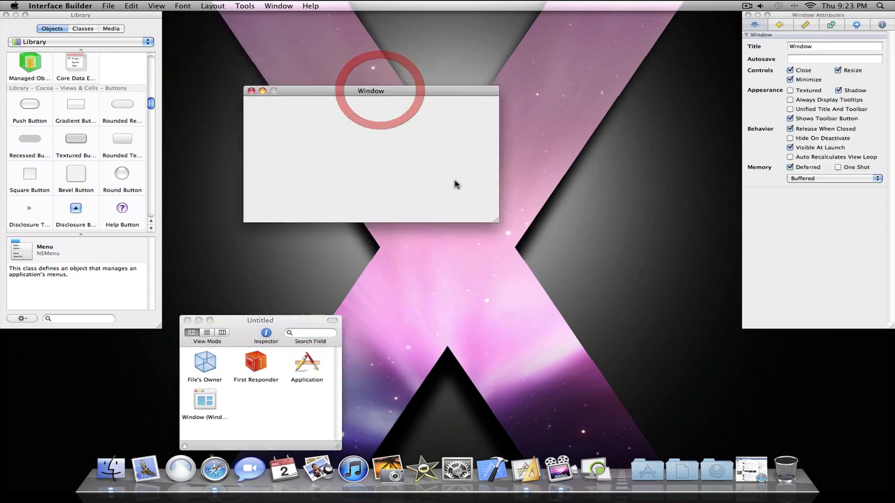
- Enlarge the blank design window, move it higher, and scroll down the Library
{"action": "left_click_drag", "start_coordinate": [498, 221], "coordinate": [701, 363]}
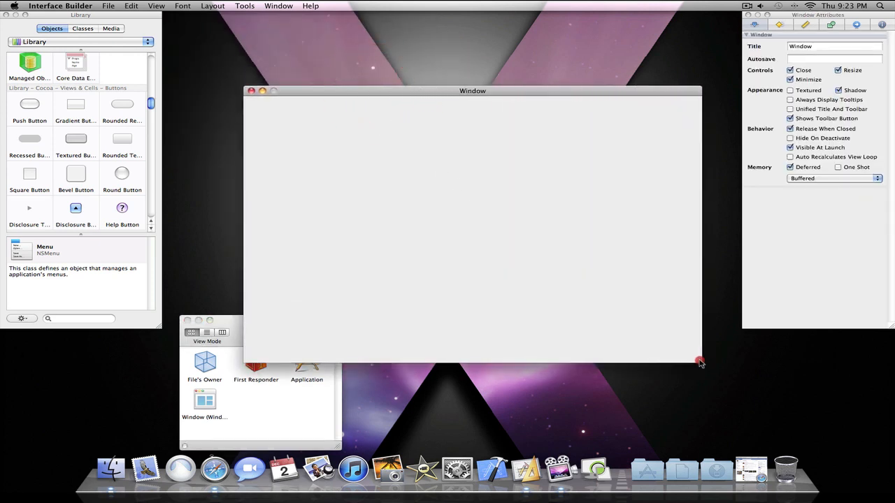
{"action": "left_click_drag", "start_coordinate": [699, 361], "coordinate": [708, 364]}
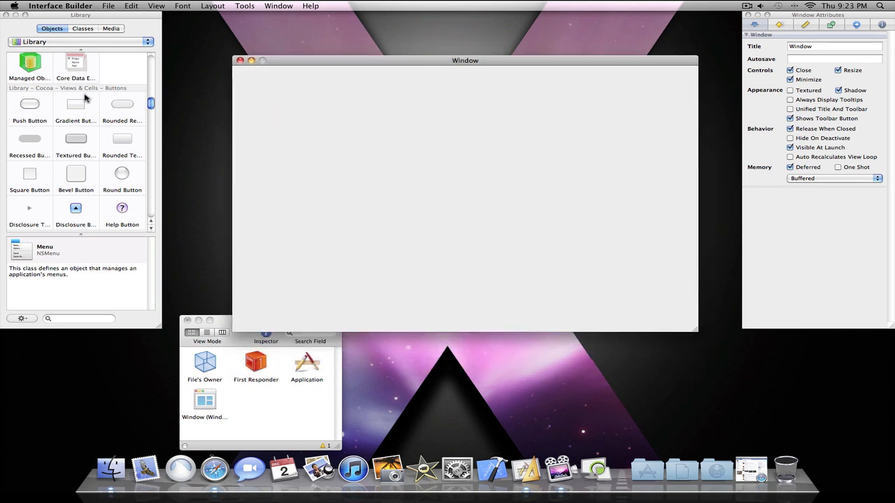
{"action": "mouse_move", "coordinate": [88, 43]}
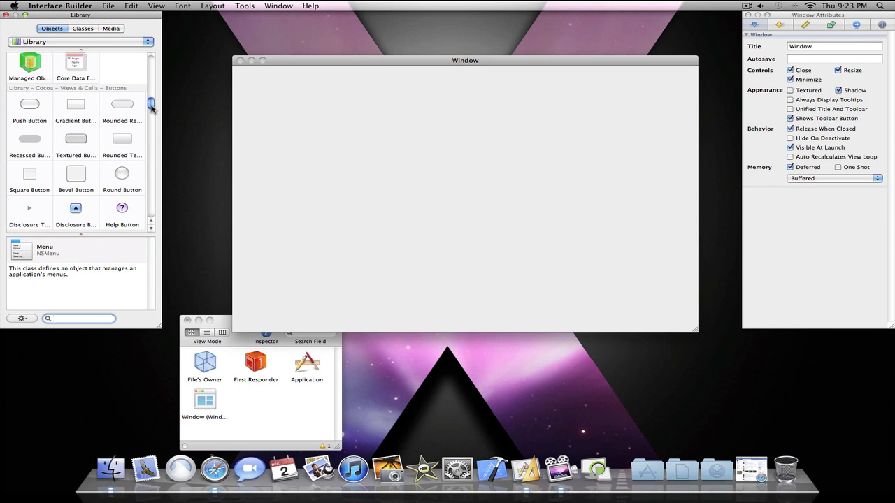
{"action": "scroll", "scroll_direction": "down", "scroll_amount": 3}
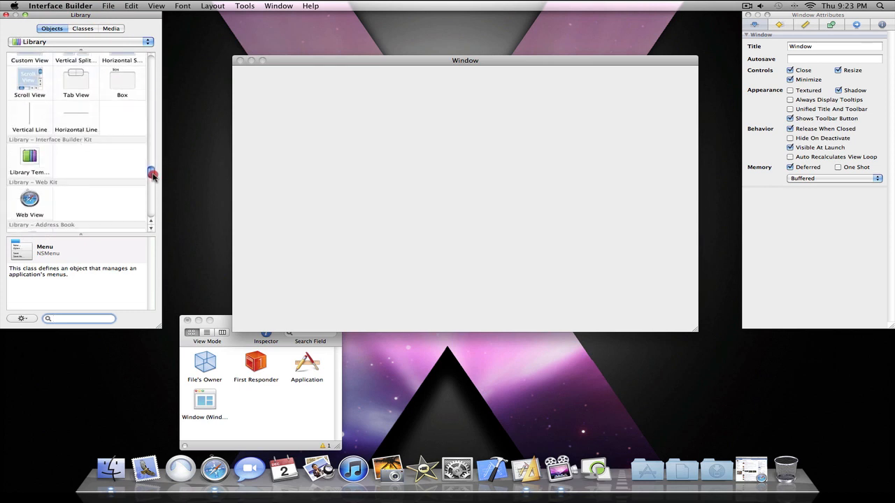
{"action": "scroll", "scroll_direction": "down", "scroll_amount": 3}
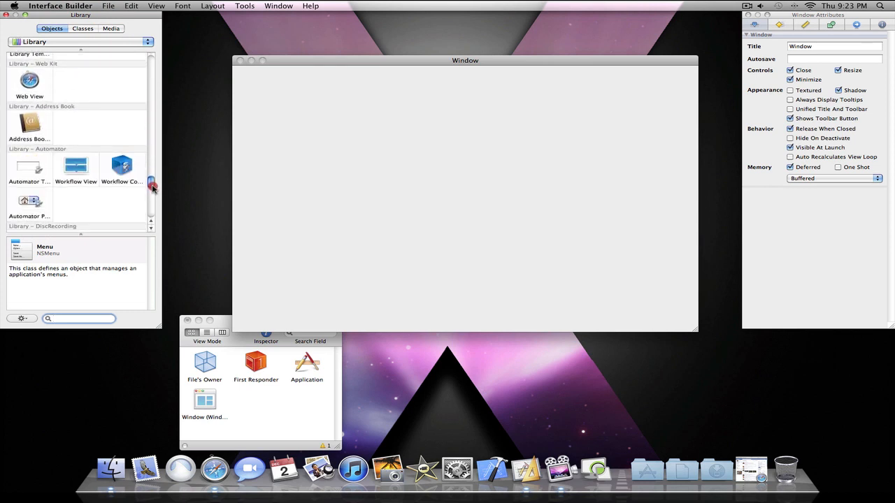
{"action": "scroll", "scroll_direction": "down", "scroll_amount": 3}
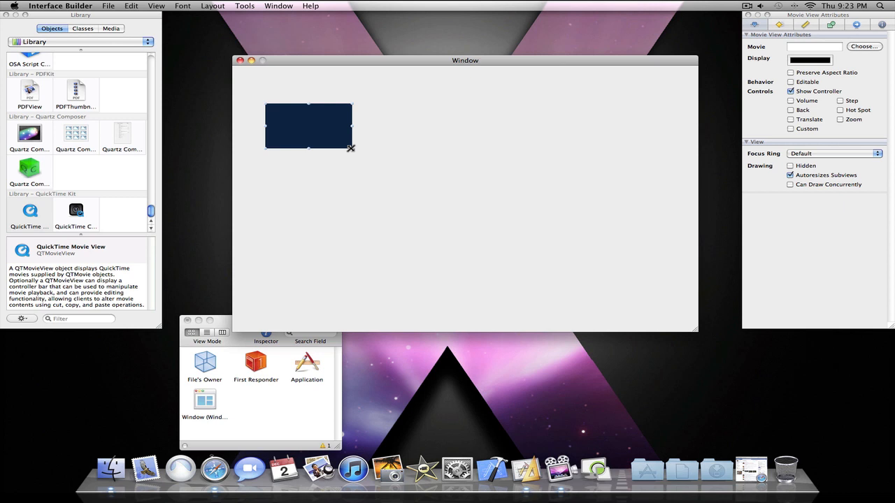
- Stretch the QuickTime movie view across nearly the whole window
{"action": "left_click_drag", "start_coordinate": [350, 147], "coordinate": [685, 322]}
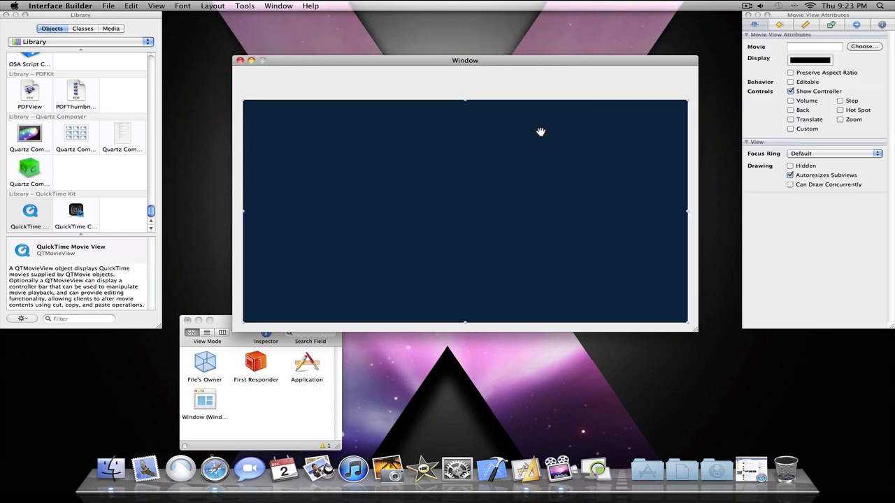
{"action": "mouse_move", "coordinate": [530, 144]}
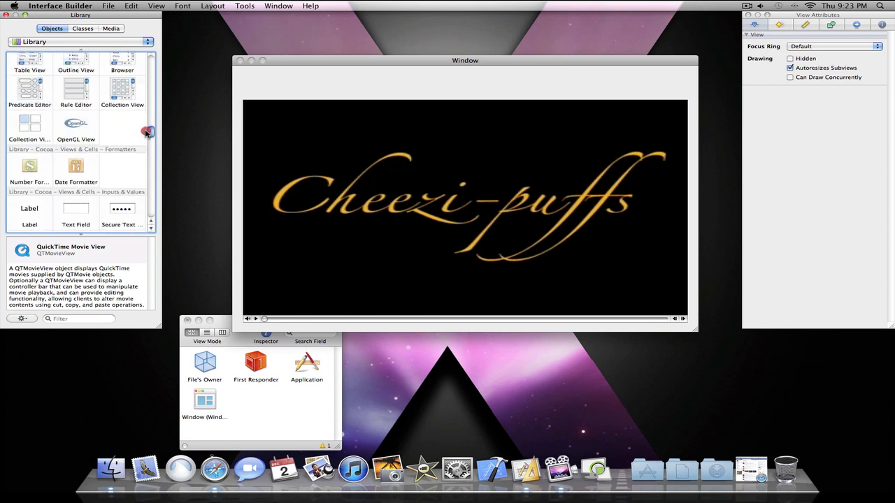
- Add a push button above the movie, duplicate it with copy-paste, and line the buttons up
{"action": "scroll", "scroll_direction": "down", "scroll_amount": 3}
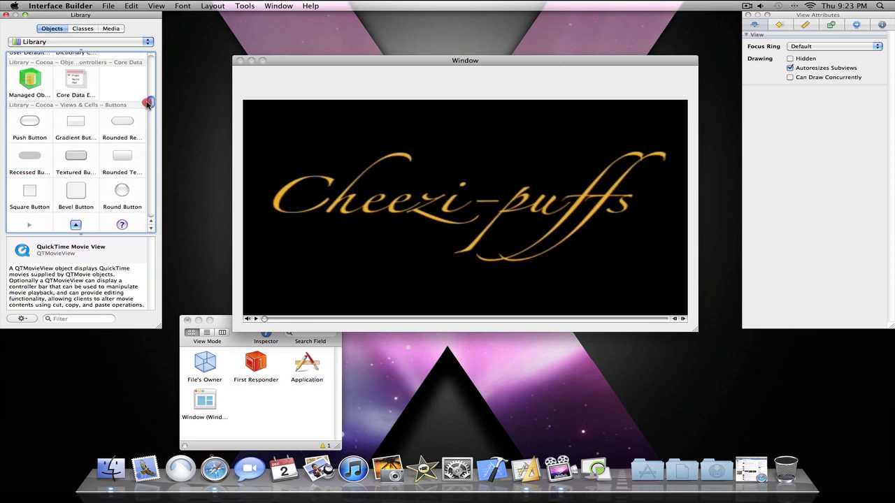
{"action": "scroll", "scroll_direction": "down", "scroll_amount": 3}
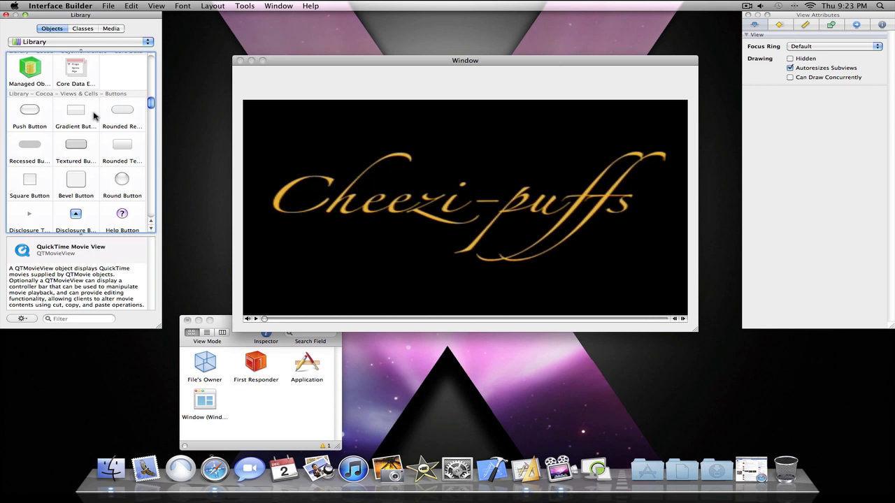
{"action": "left_click_drag", "start_coordinate": [29, 109], "coordinate": [322, 80]}
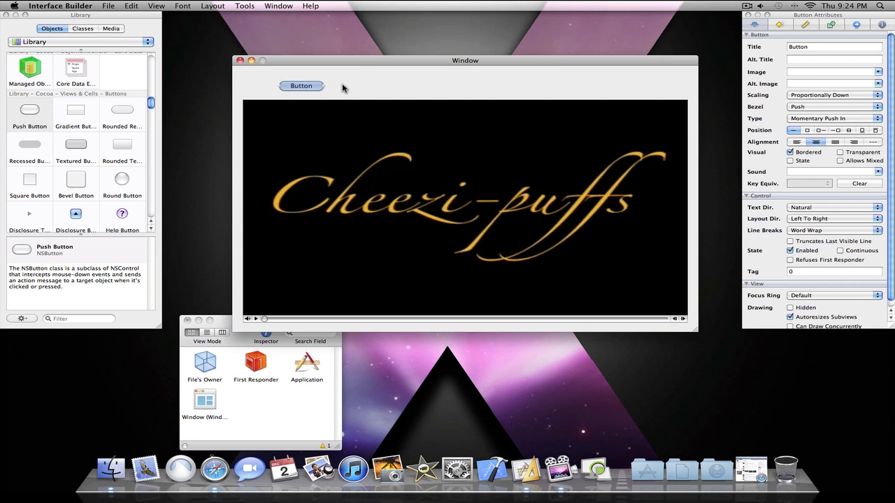
{"action": "key", "text": "cmd+c"}
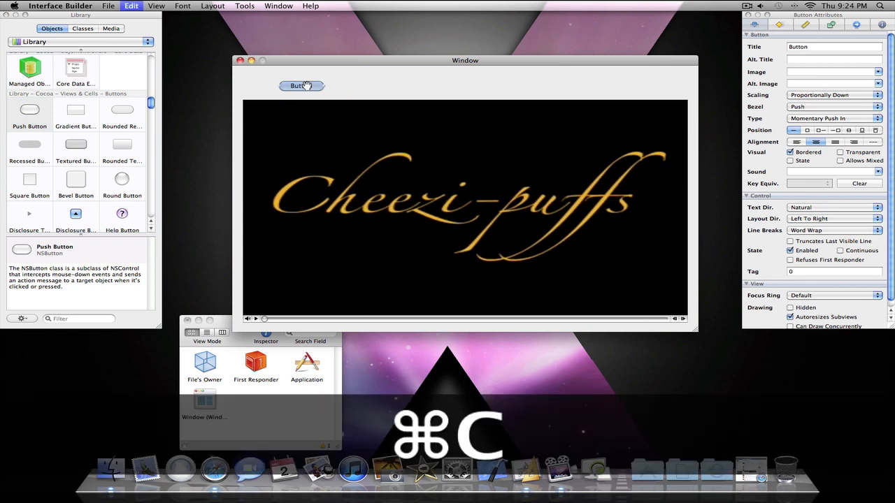
{"action": "key", "text": "cmd+v"}
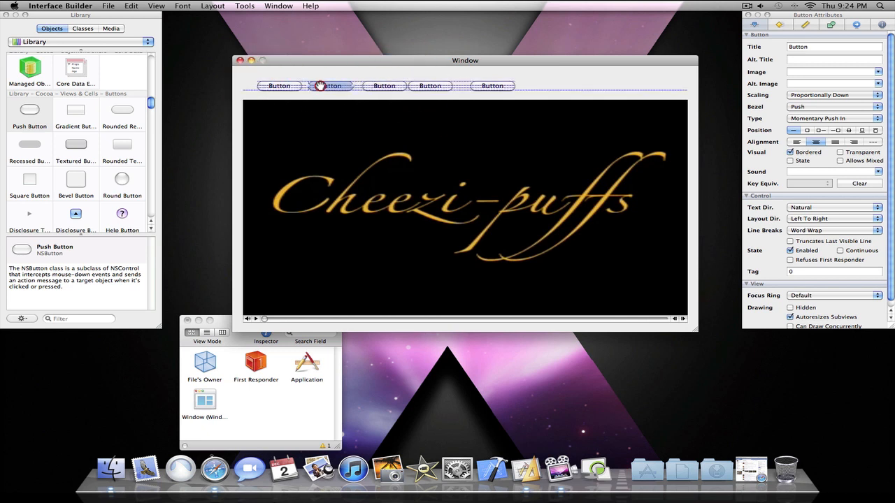
{"action": "left_click", "coordinate": [381, 85]}
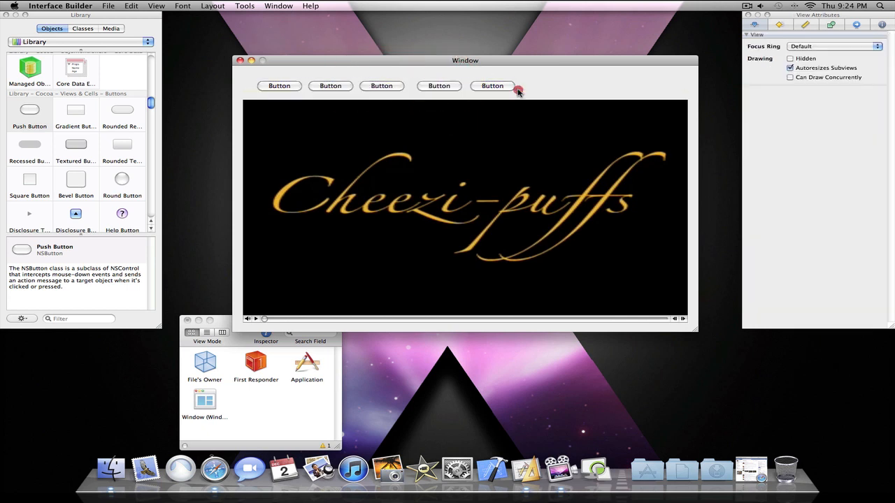
{"action": "left_click", "coordinate": [381, 86]}
{"action": "type", "text": "Play"}
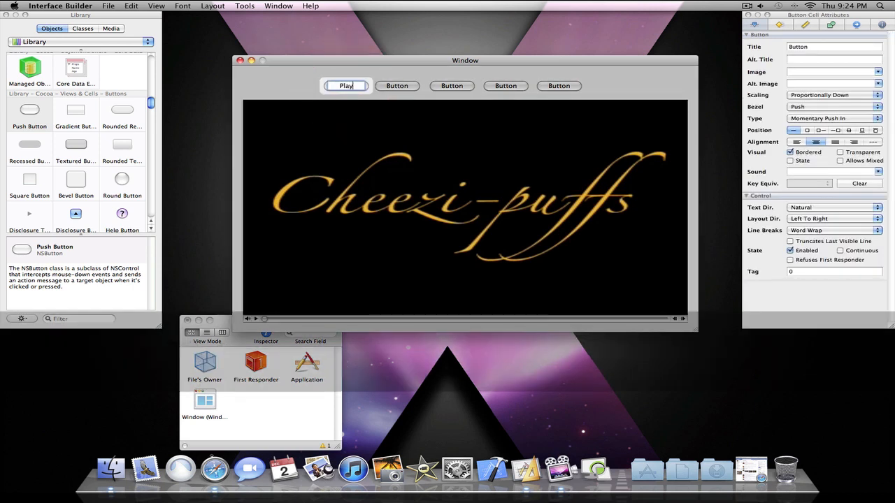
- Retitle the first four buttons Play, Pause, Go To Start and Go To End
{"action": "type", "text": "Pause"}
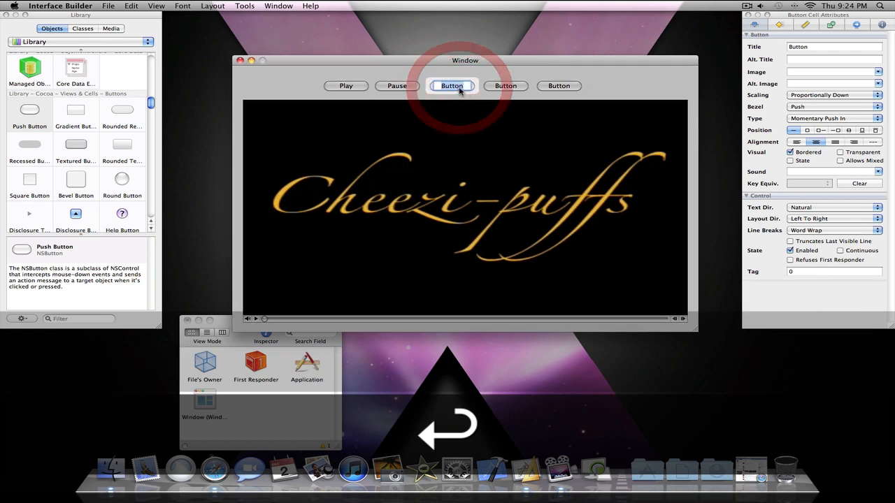
{"action": "type", "text": "Go To Start"}
{"action": "left_click", "coordinate": [505, 85]}
{"action": "type", "text": "Go To End"}
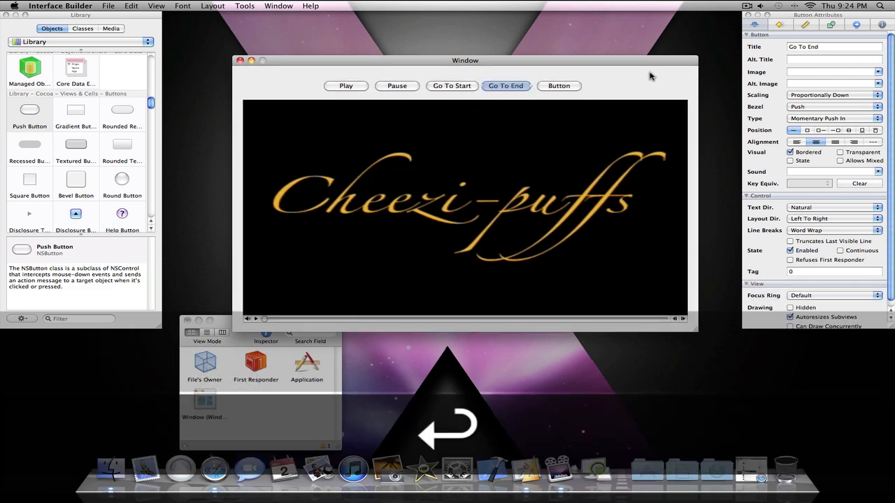
- Select the untitled fifth button, dismiss its connection HUD, and delete it
{"action": "left_click", "coordinate": [559, 85]}
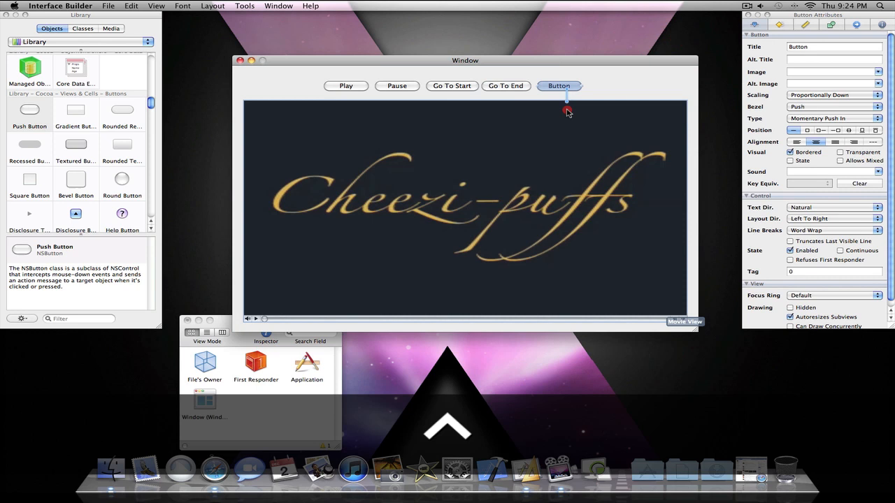
{"action": "left_click_drag", "start_coordinate": [558, 86], "coordinate": [566, 112]}
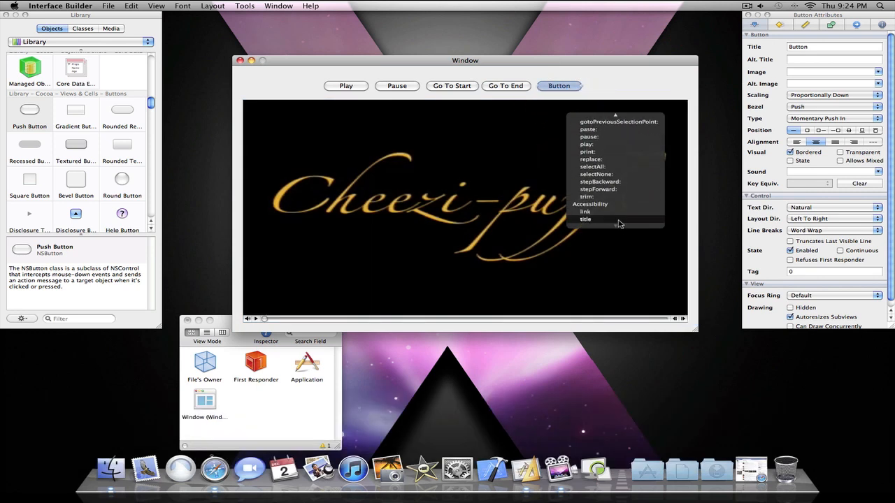
{"action": "left_click", "coordinate": [594, 90]}
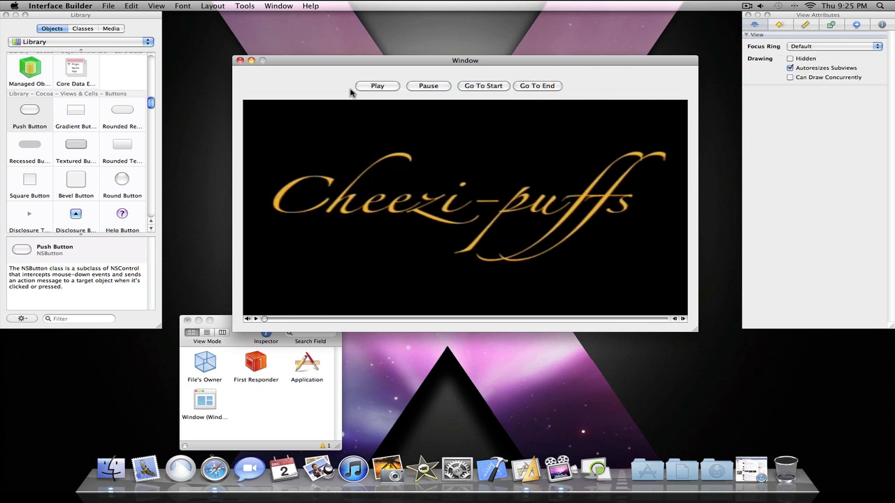
- Connect Play, Pause, Go To Start and Go To End to play:, pause:, gotoBeginning: and gotoEnd:
{"action": "right_click", "coordinate": [377, 85]}
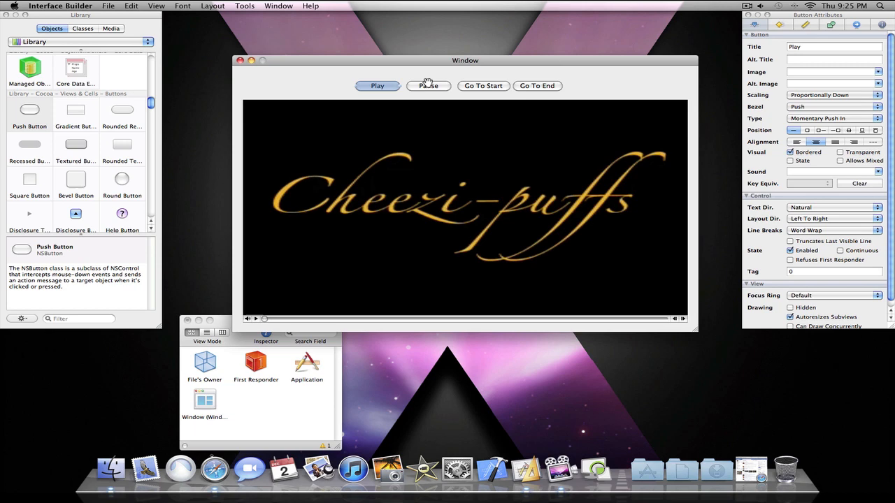
{"action": "left_click", "coordinate": [428, 86]}
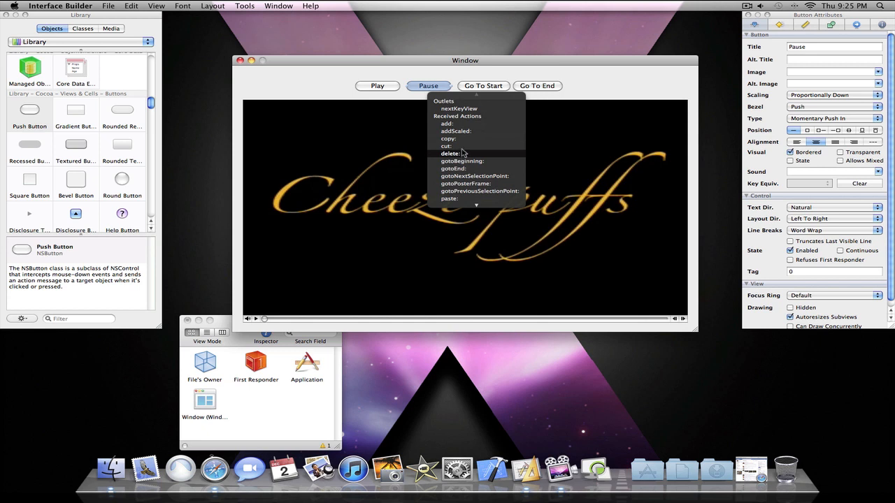
{"action": "mouse_move", "coordinate": [465, 203]}
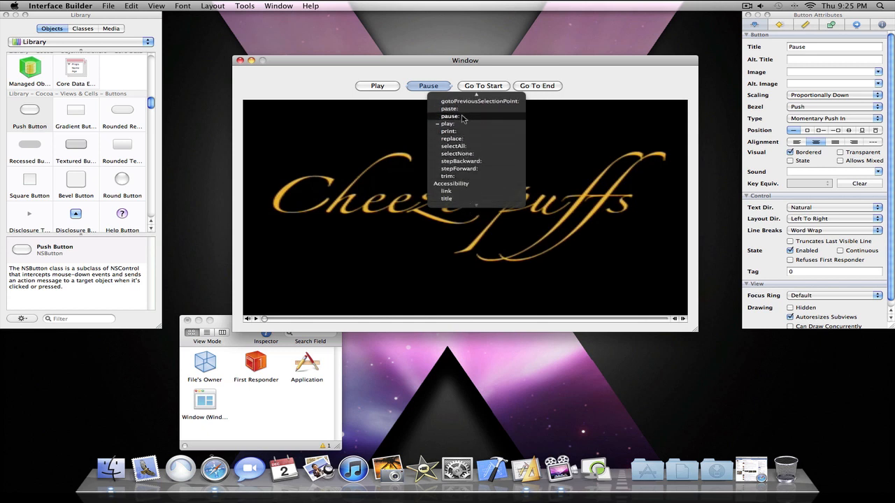
{"action": "left_click", "coordinate": [483, 86]}
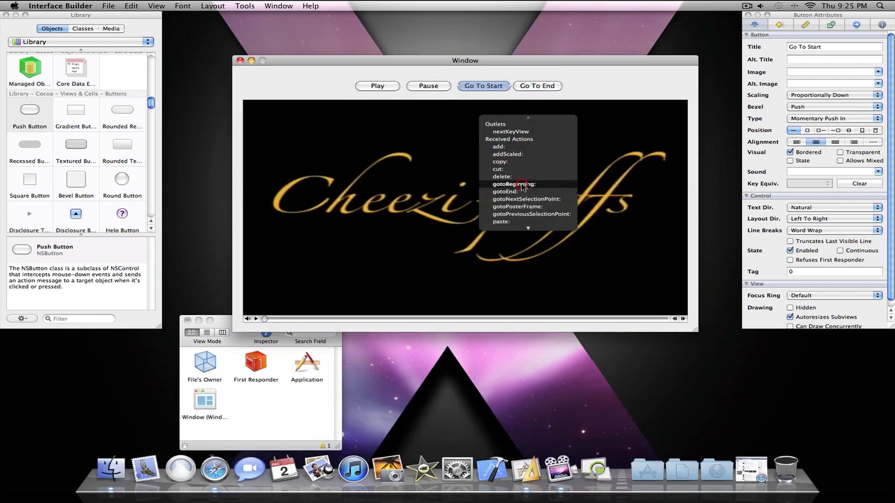
{"action": "left_click", "coordinate": [537, 86]}
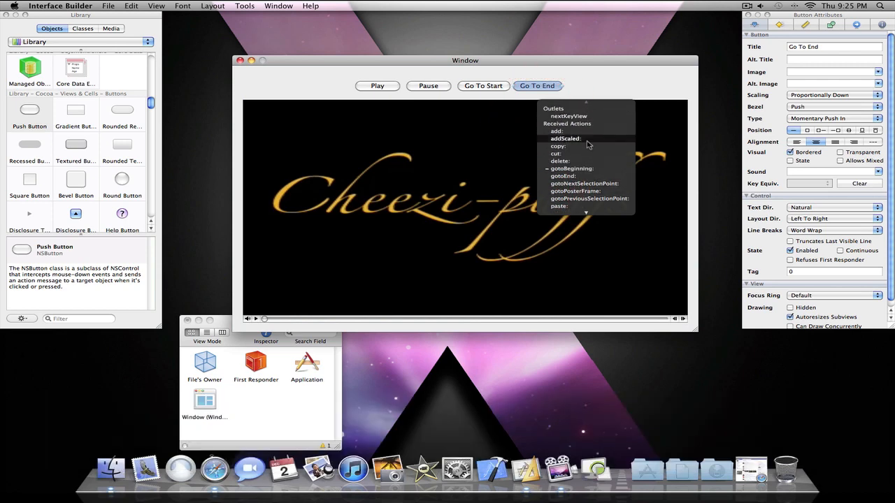
{"action": "left_click", "coordinate": [594, 89]}
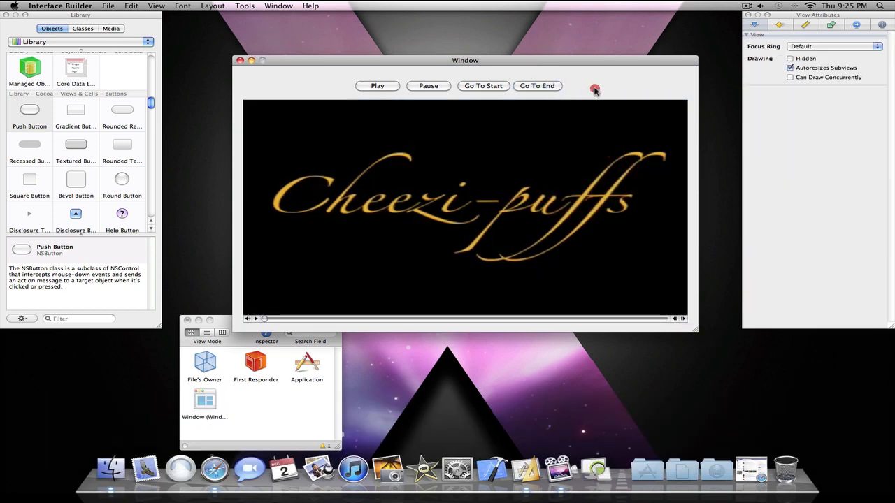
{"action": "left_click", "coordinate": [483, 86]}
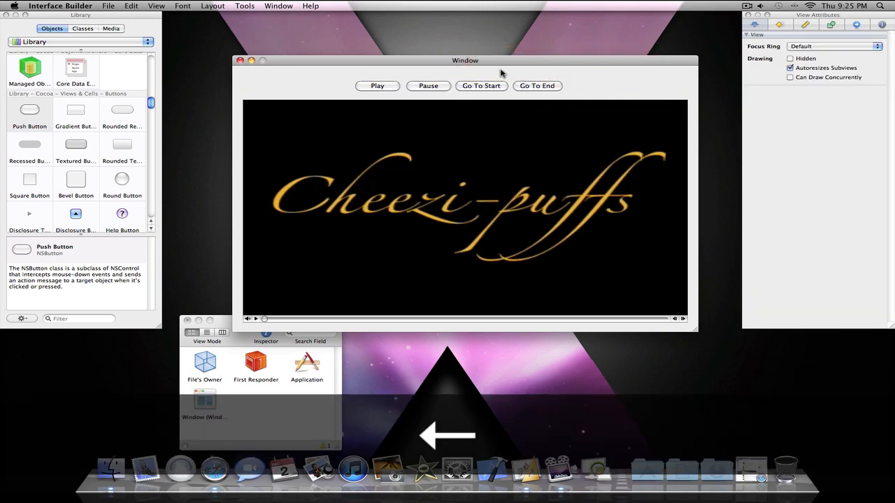
- Run the interface in Cocoa Simulator and play the Cheezi-puffs movie
{"action": "left_click", "coordinate": [537, 85]}
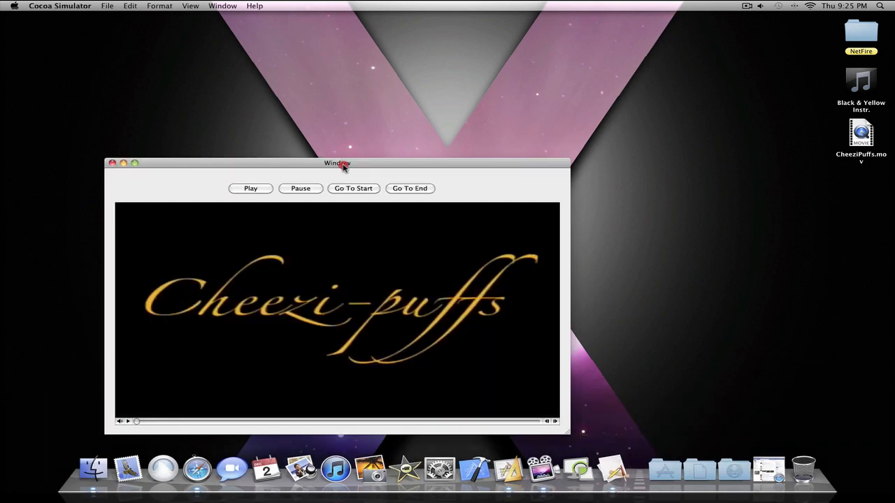
{"action": "left_click_drag", "start_coordinate": [337, 162], "coordinate": [442, 121]}
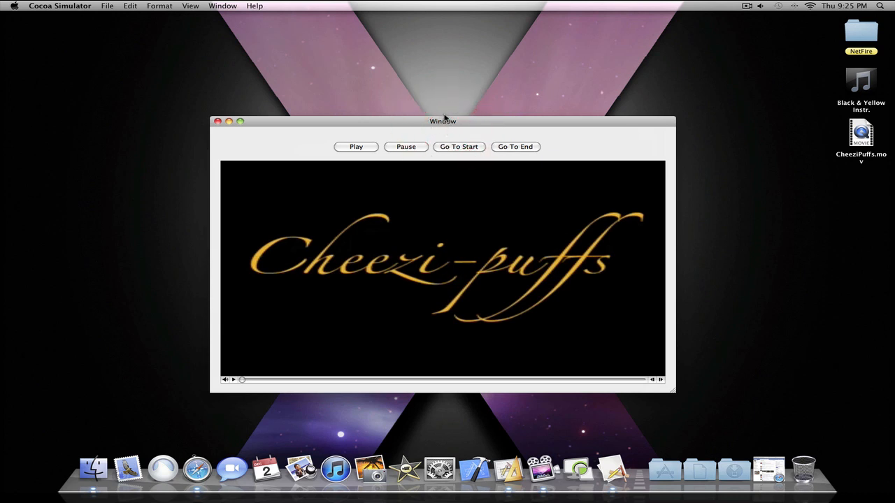
{"action": "left_click", "coordinate": [355, 146]}
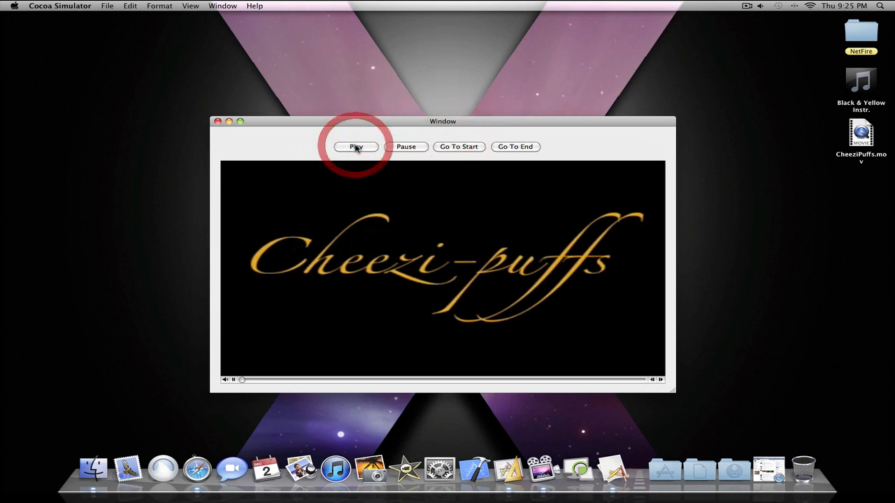
{"action": "left_click", "coordinate": [356, 147]}
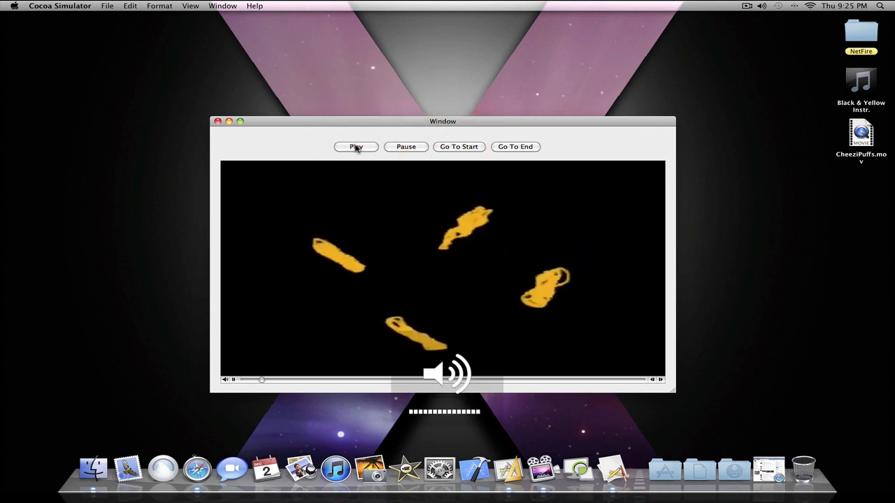
{"action": "left_click", "coordinate": [356, 146]}
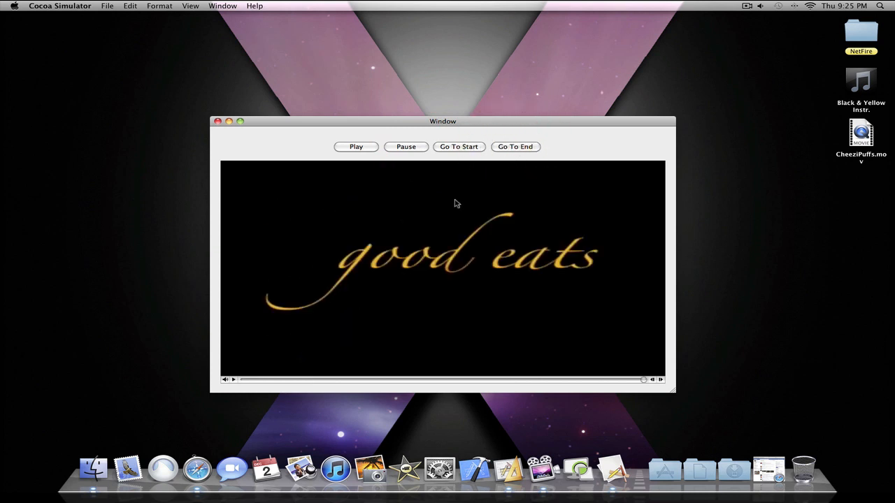
- Rewind the movie to the start, play it again, then quit Cocoa Simulator
{"action": "left_click", "coordinate": [459, 147]}
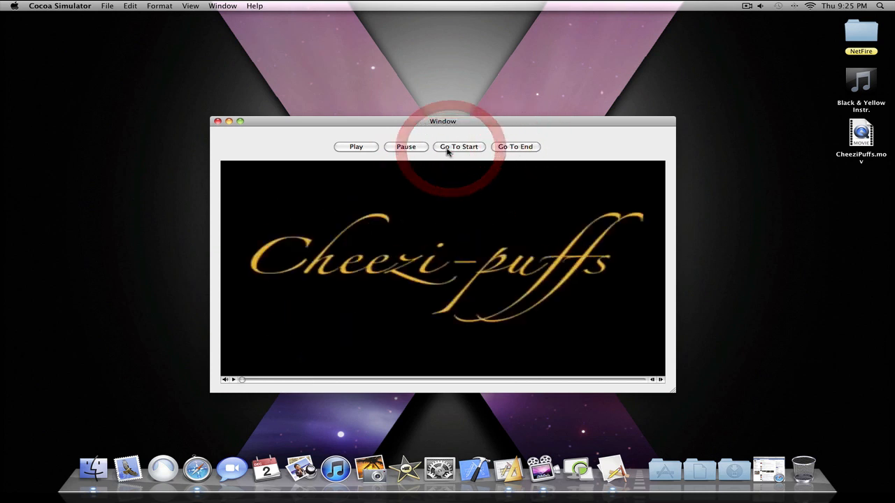
{"action": "left_click", "coordinate": [356, 147]}
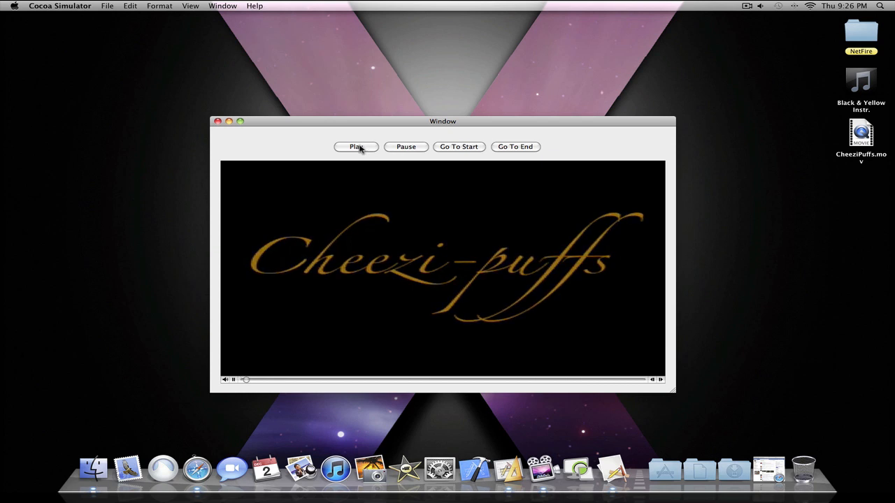
{"action": "left_click", "coordinate": [406, 147]}
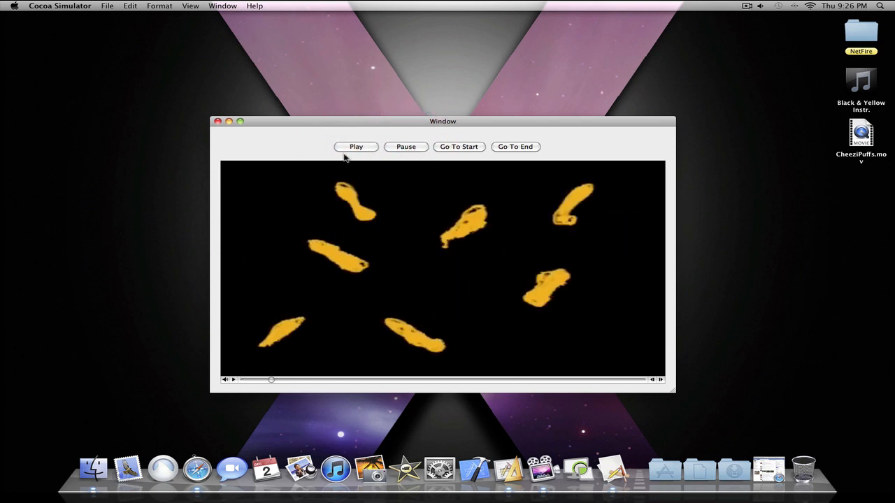
{"action": "left_click", "coordinate": [129, 6]}
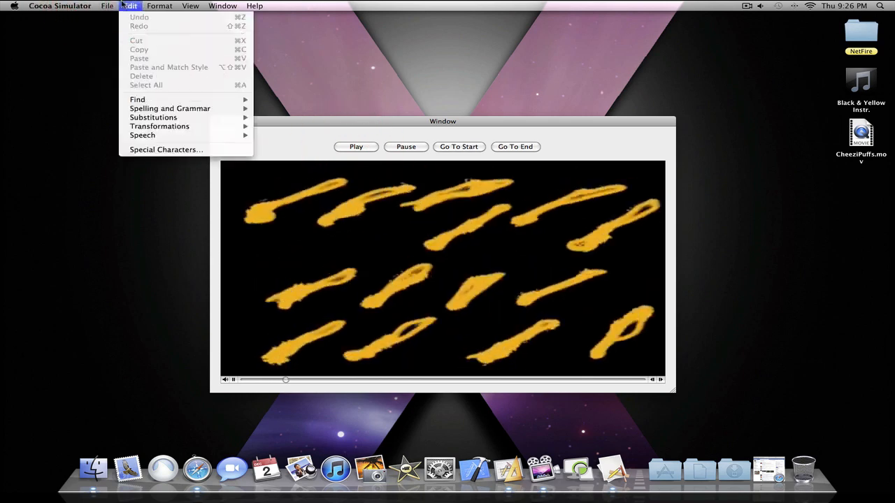
{"action": "left_click", "coordinate": [190, 6]}
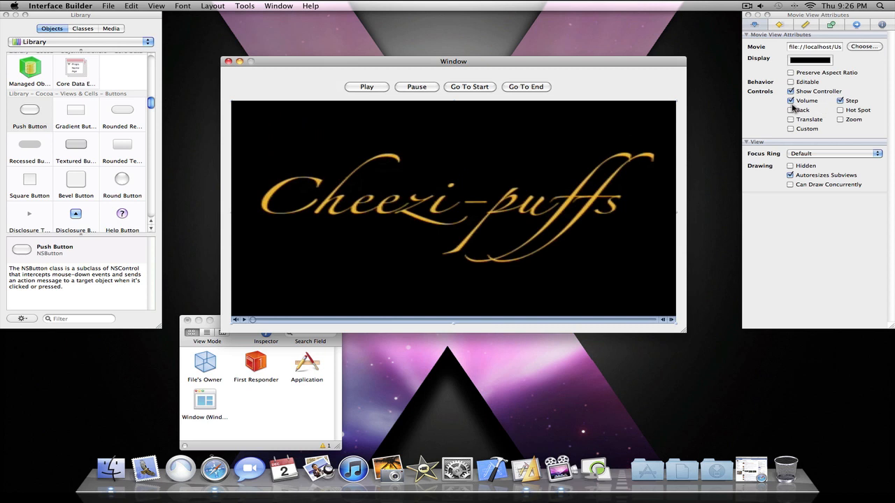
{"action": "left_click", "coordinate": [791, 110]}
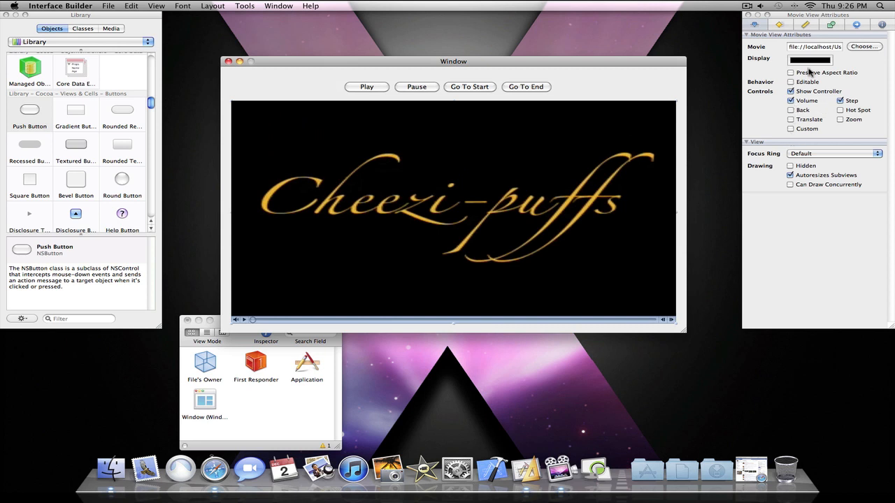
{"action": "left_click", "coordinate": [810, 60]}
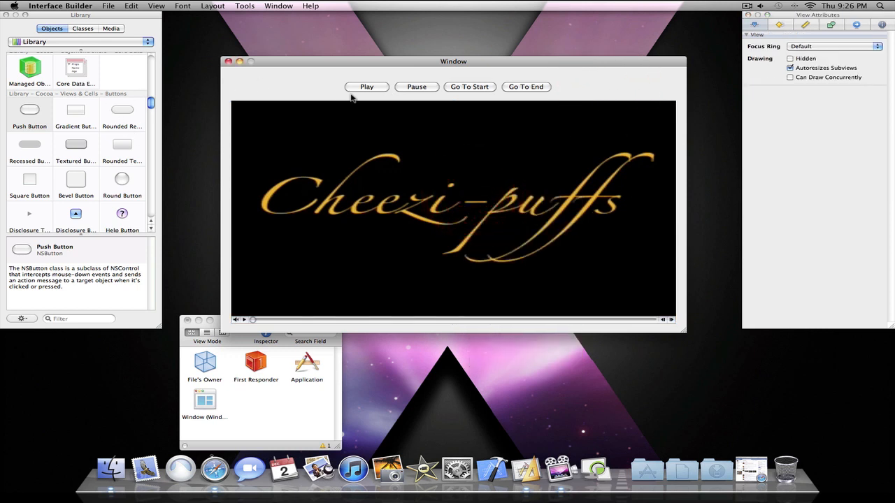
{"action": "mouse_move", "coordinate": [347, 98]}
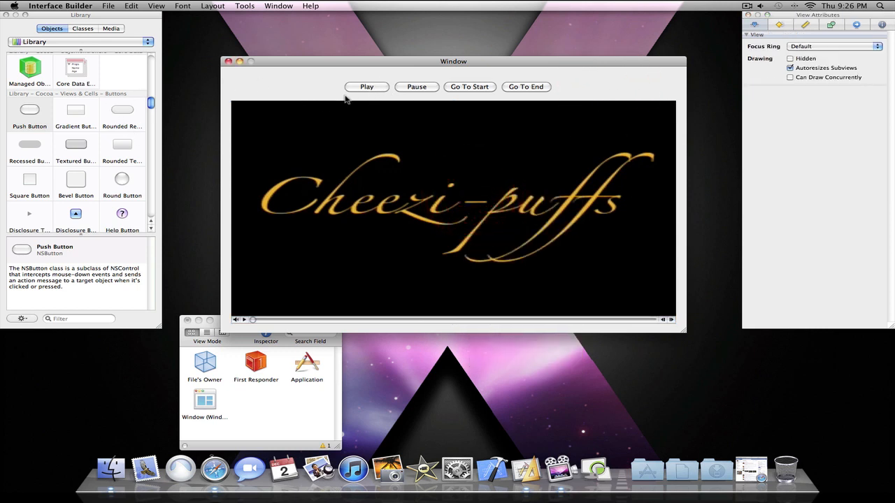
{"action": "left_click", "coordinate": [525, 87]}
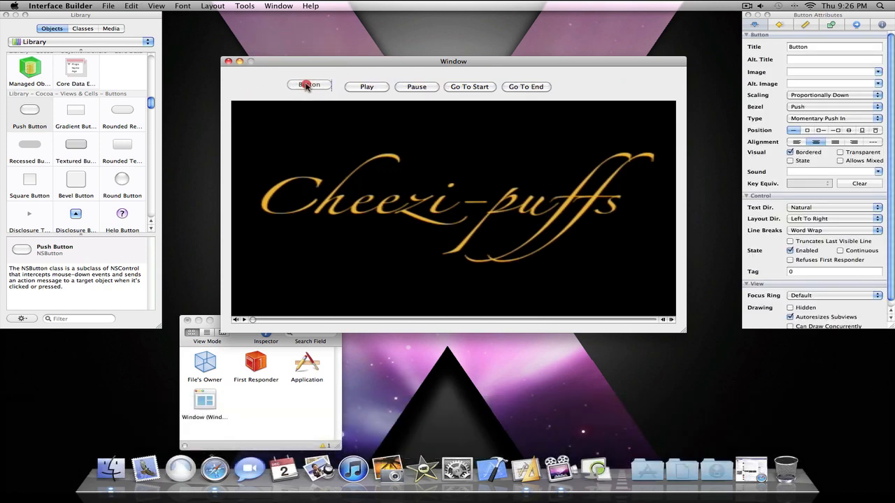
- Control-drag the new button to the movie view and scroll the connection HUD
{"action": "left_click", "coordinate": [308, 86]}
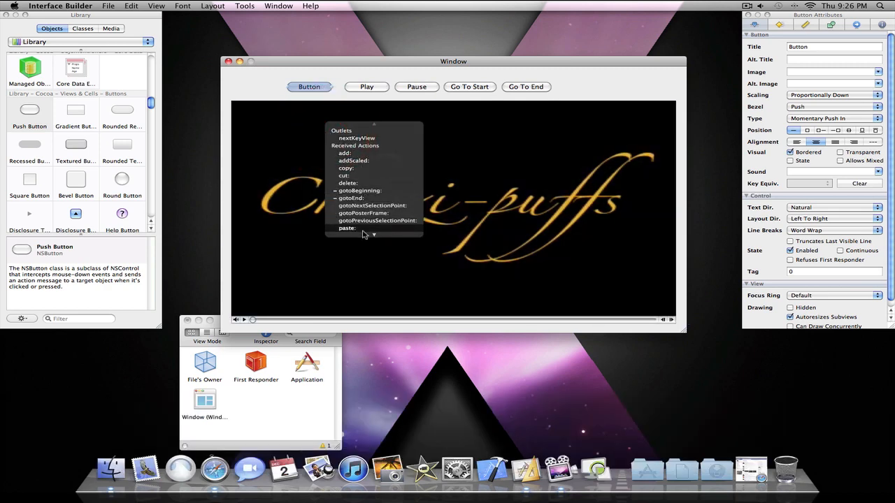
{"action": "scroll", "scroll_direction": "down", "scroll_amount": 3}
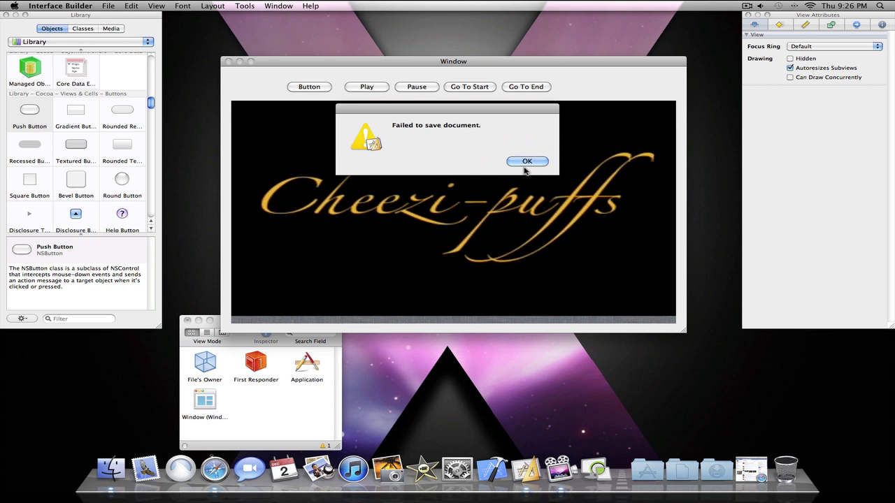
- Dismiss the 'Failed to save document' alert and open the movie view's Display color picker
{"action": "left_click", "coordinate": [527, 161]}
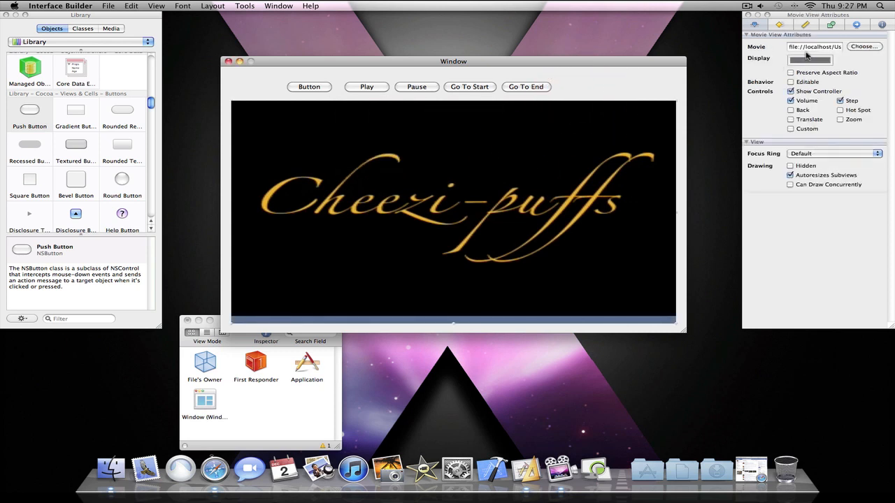
{"action": "left_click", "coordinate": [810, 60]}
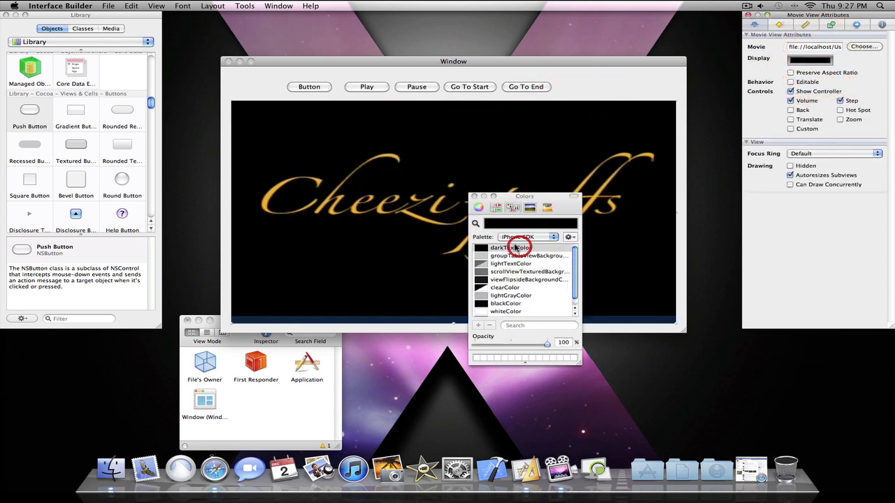